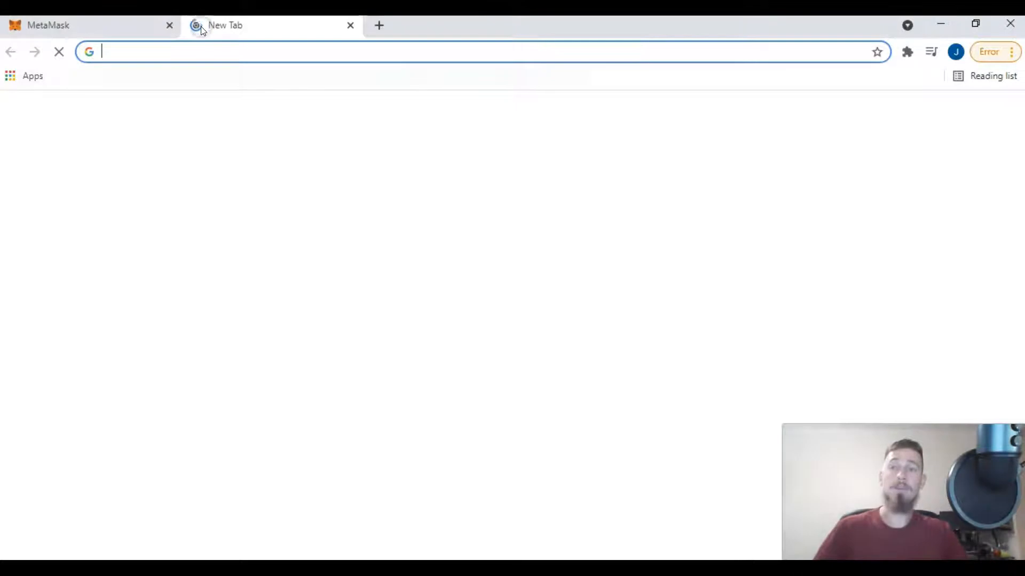
# Navigate the new tab to ethhex.com to load the HEX Exchange swap page.
pyautogui.write('ethhex.com/swap')
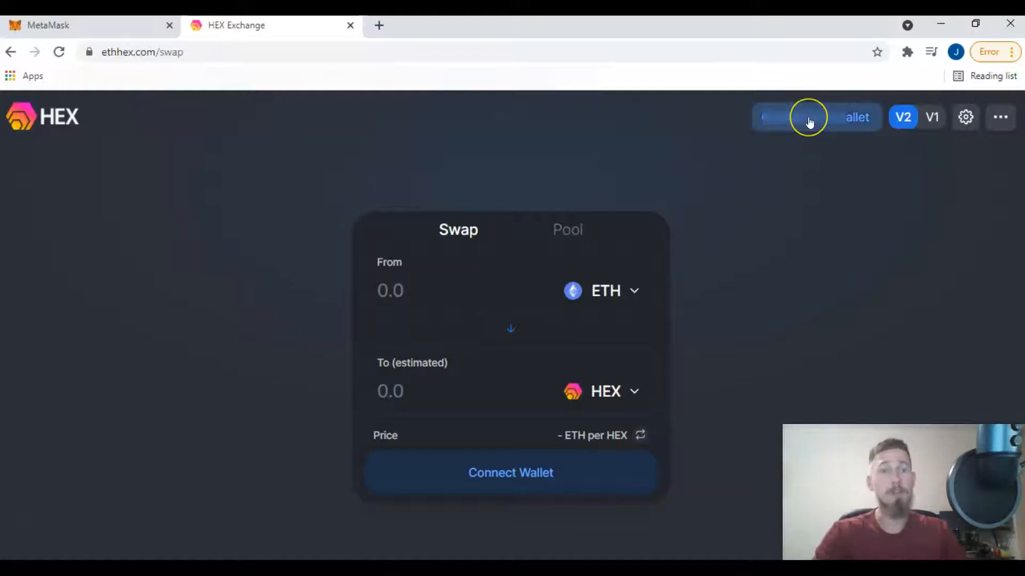
# Connect the wallet so the swap form shows 0.0559842 ETH and 15498.1 HEX, then focus the From amount.
pyautogui.click(510, 473)
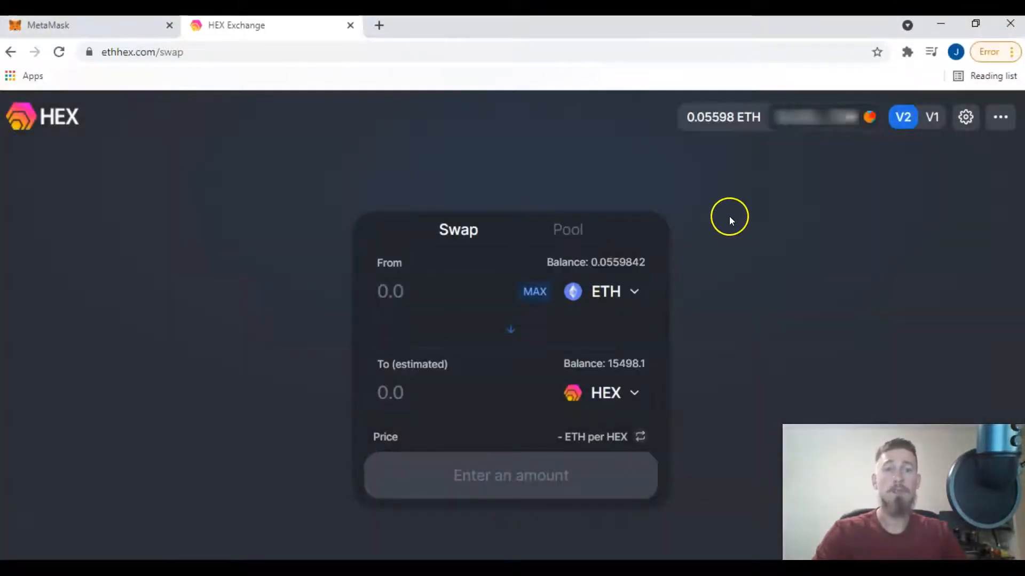
pyautogui.moveTo(812, 140)
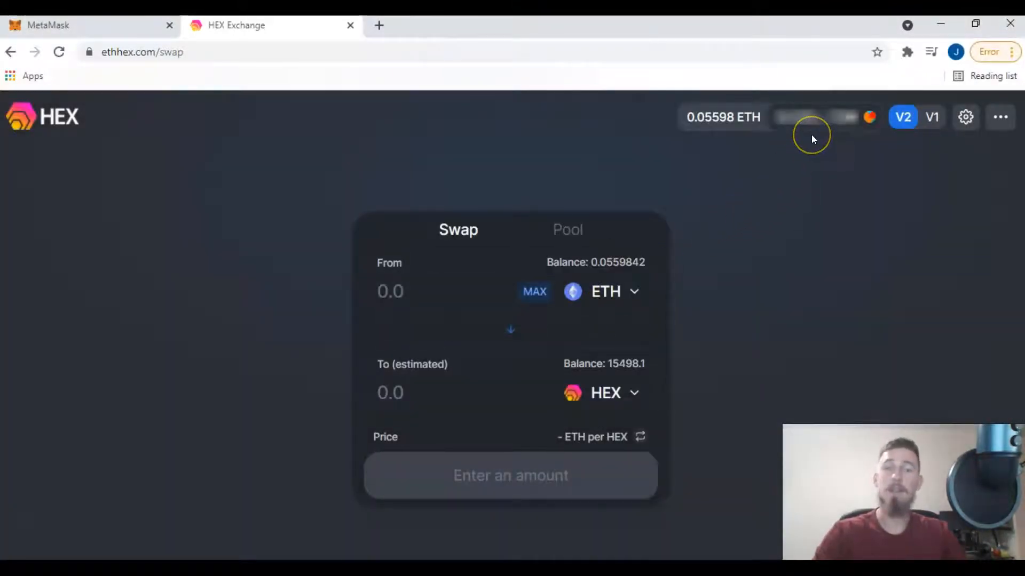
pyautogui.moveTo(813, 139)
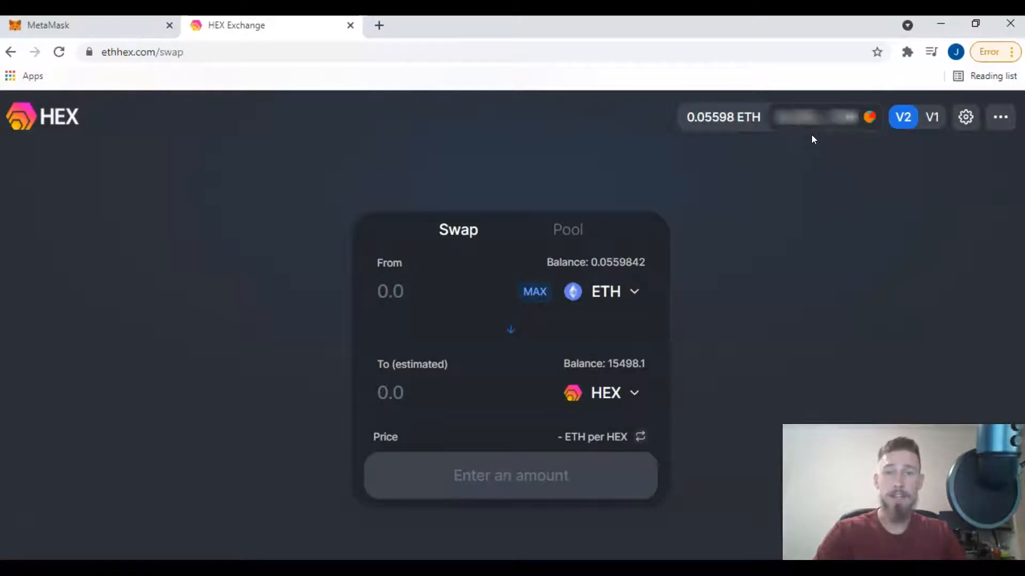
pyautogui.moveTo(736, 144)
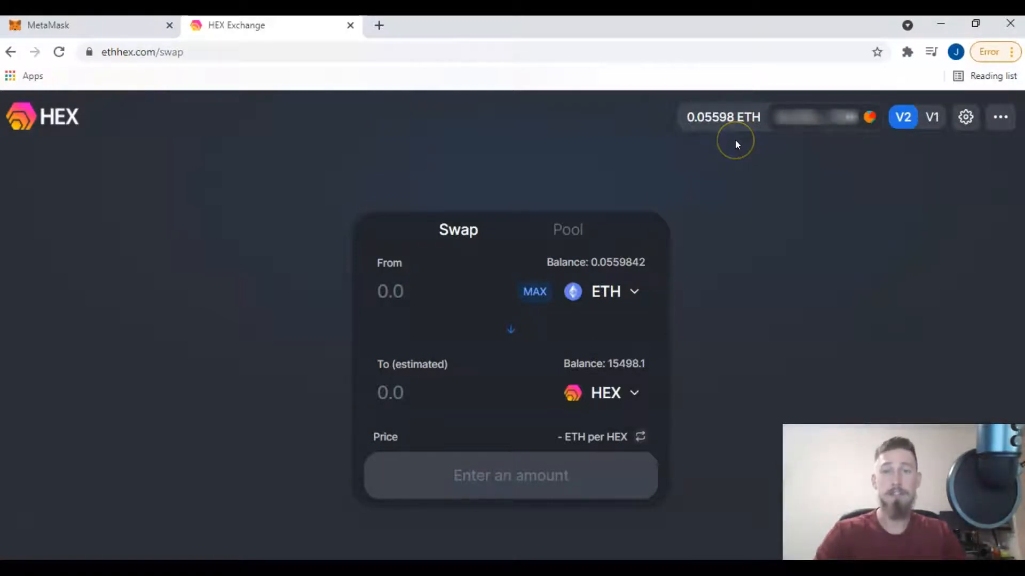
pyautogui.moveTo(651, 267)
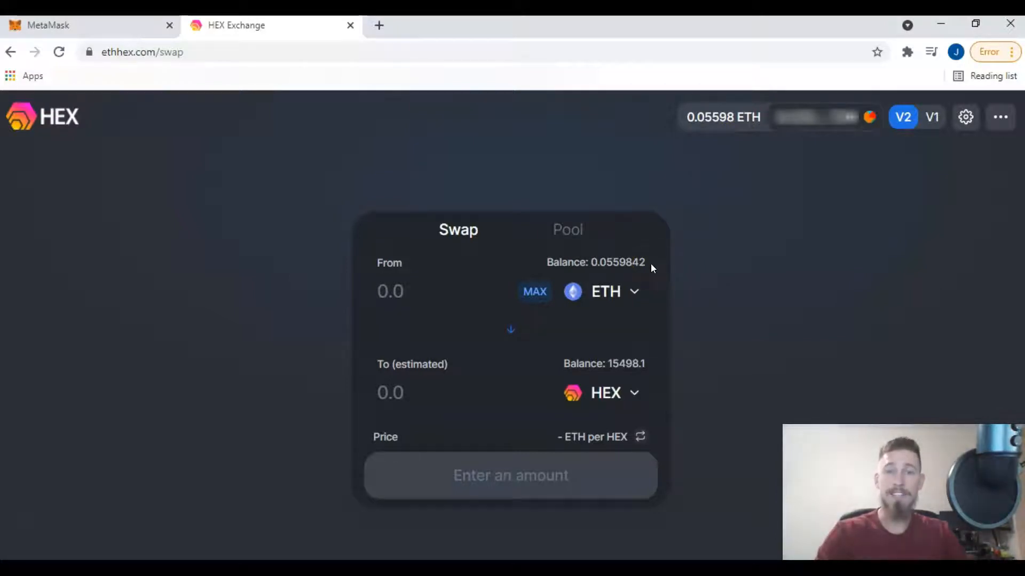
pyautogui.click(412, 293)
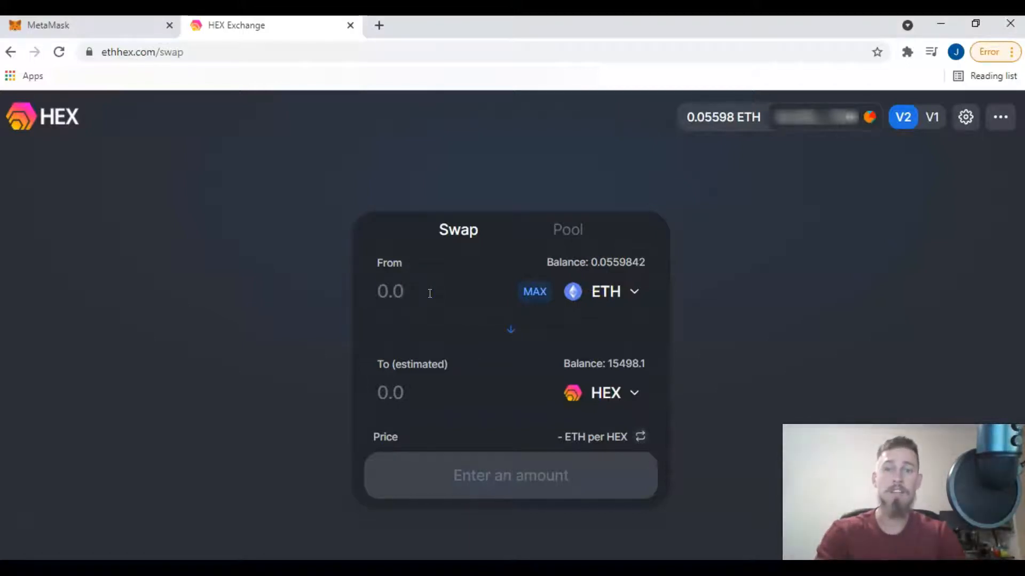
# Enter 0.01 ETH in the From field (about 68.0333 HEX) and bring up Confirm Swap.
pyautogui.write('1')
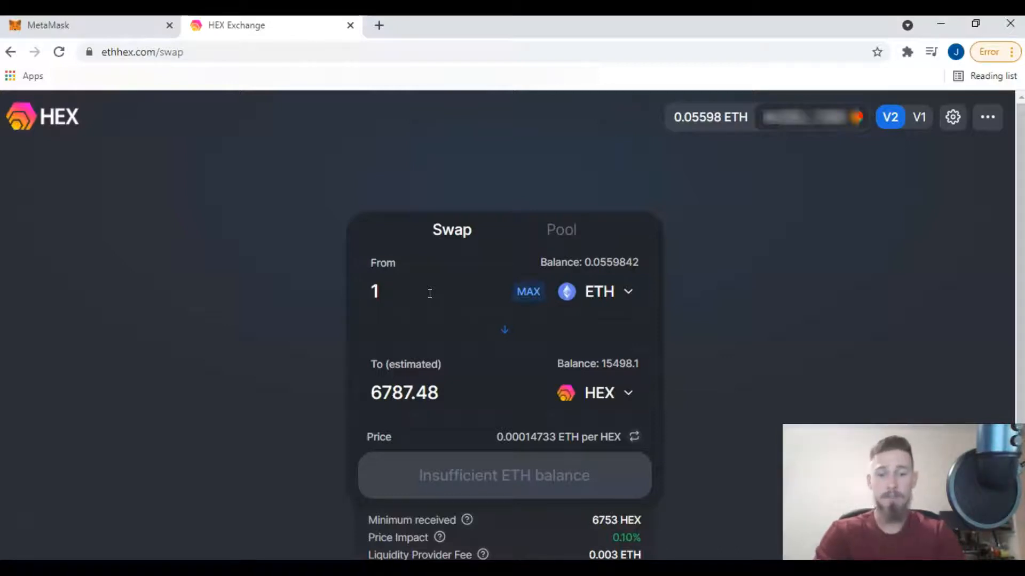
pyautogui.write('.01')
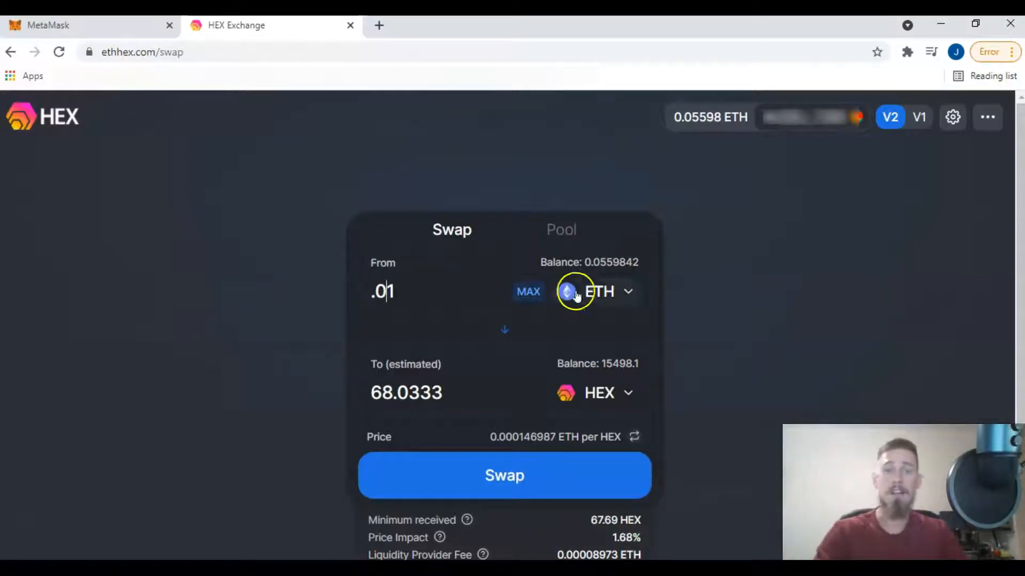
pyautogui.moveTo(457, 316)
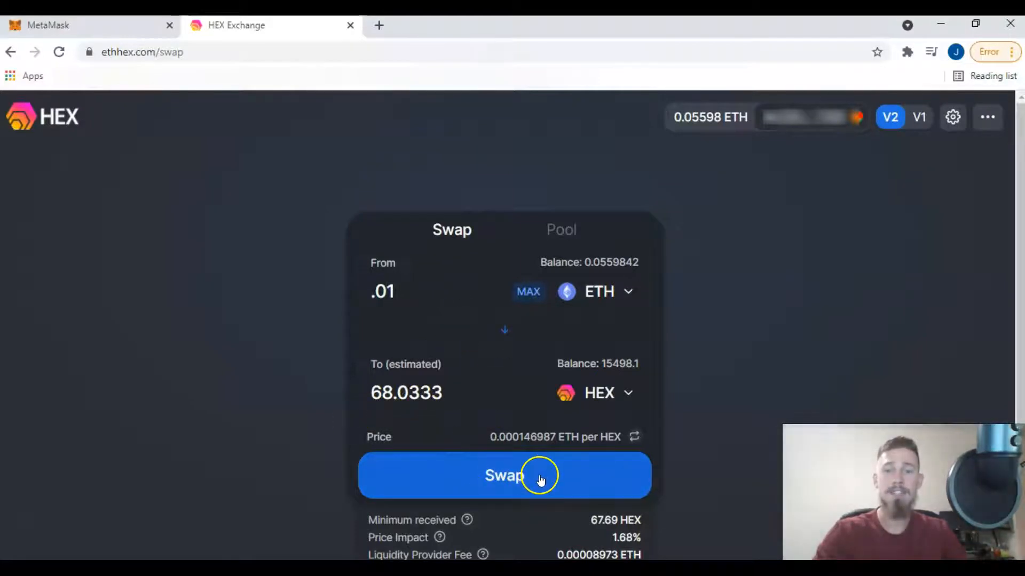
pyautogui.click(503, 476)
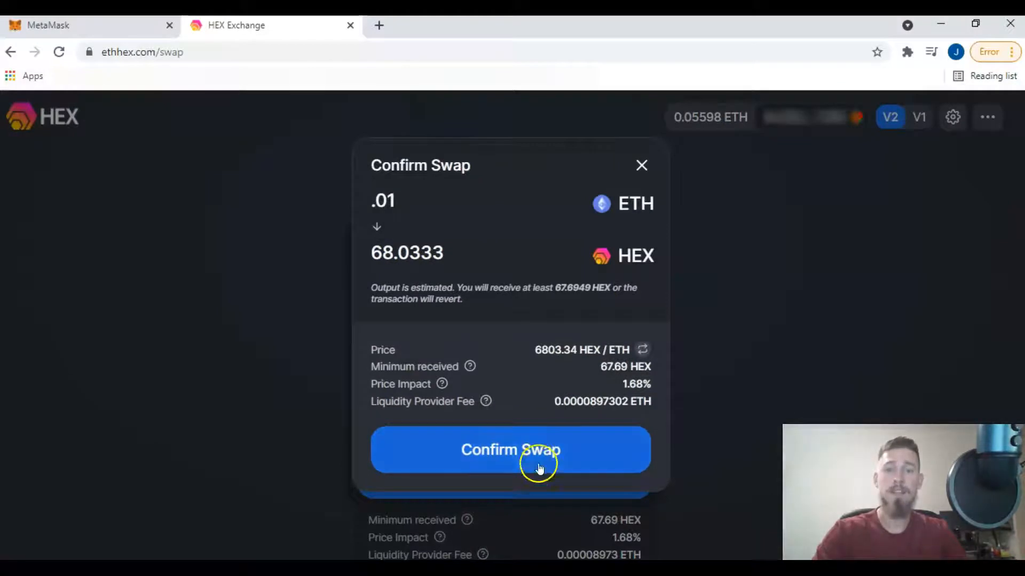
# Confirm the 0.01 ETH for 68.0333 HEX swap, sending it to MetaMask for approval.
pyautogui.click(510, 449)
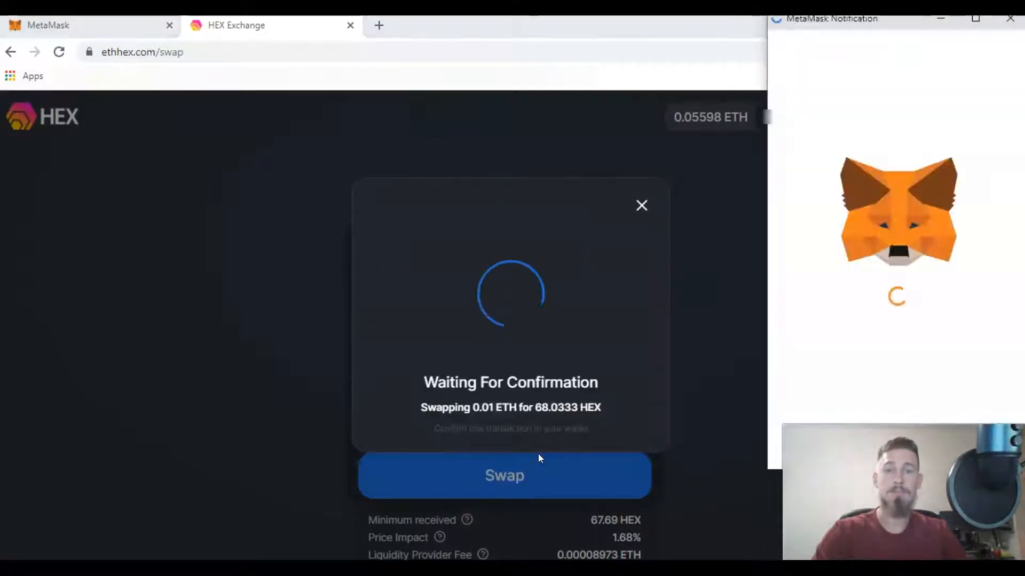
pyautogui.moveTo(634, 396)
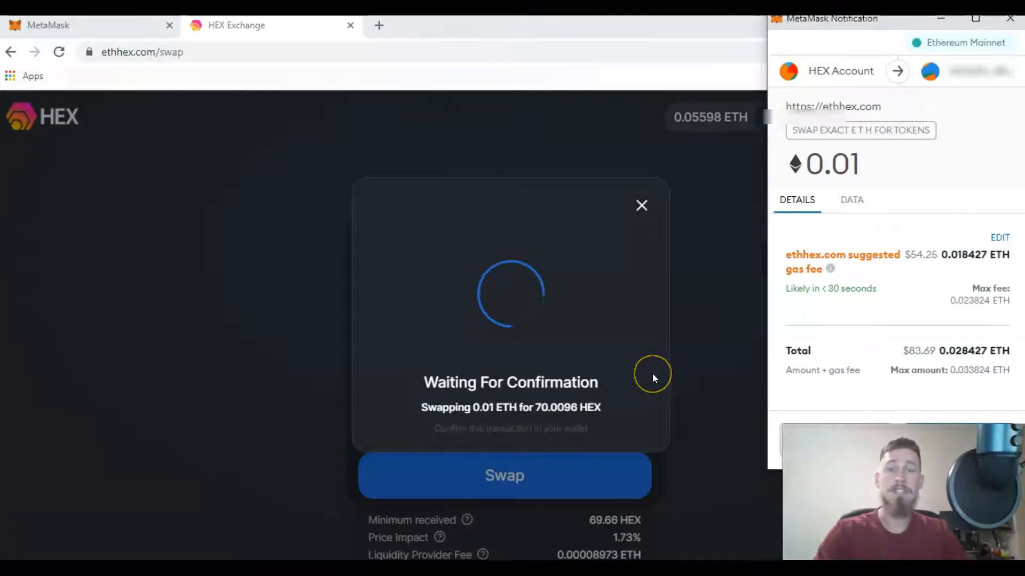
pyautogui.moveTo(662, 375)
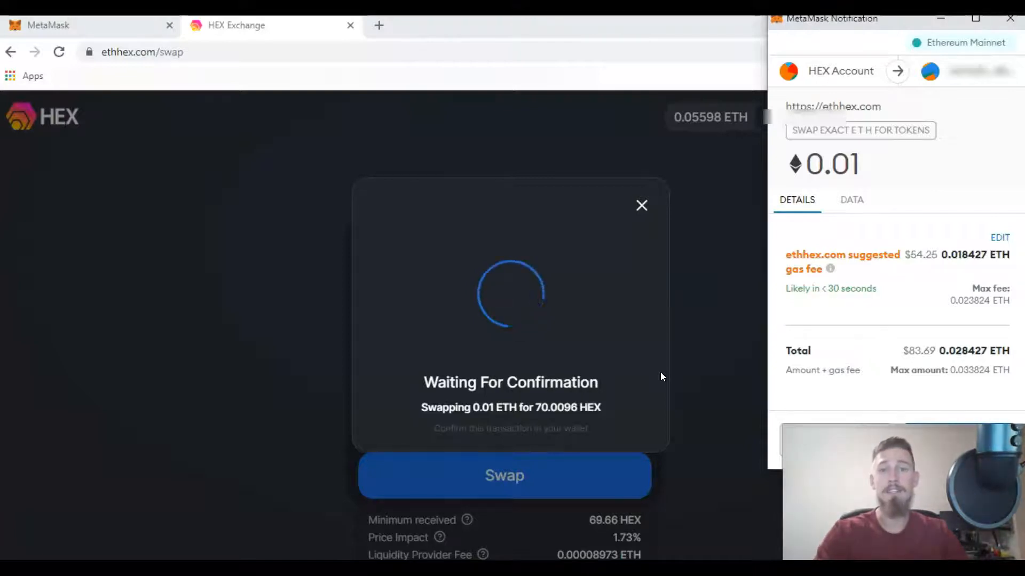
pyautogui.moveTo(879, 337)
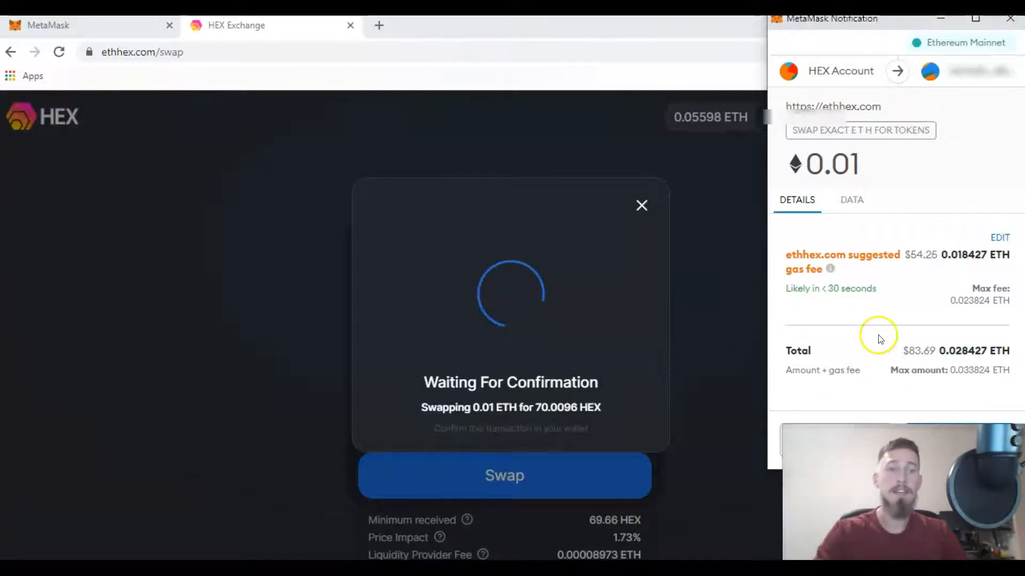
pyautogui.moveTo(877, 322)
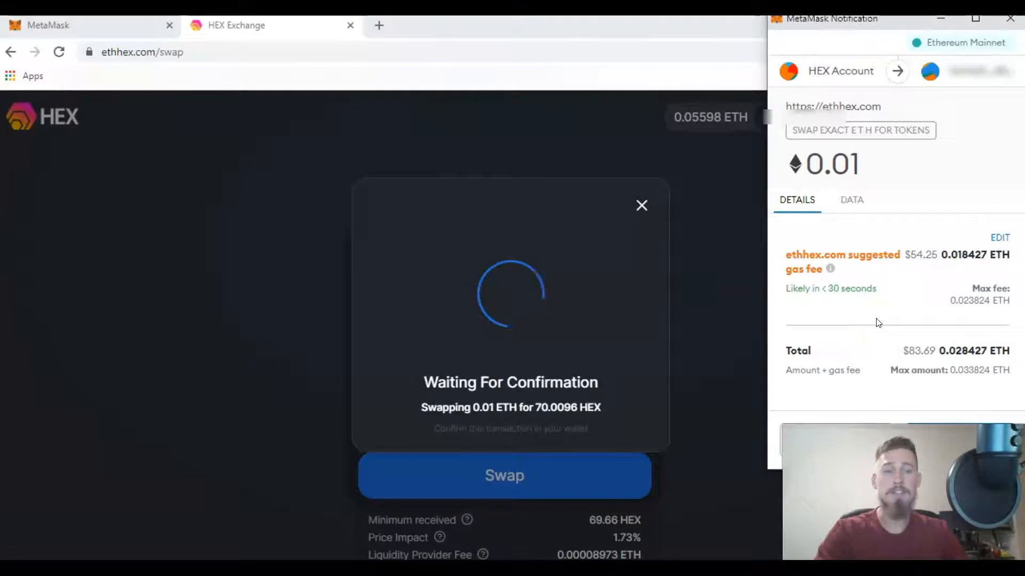
pyautogui.moveTo(860, 324)
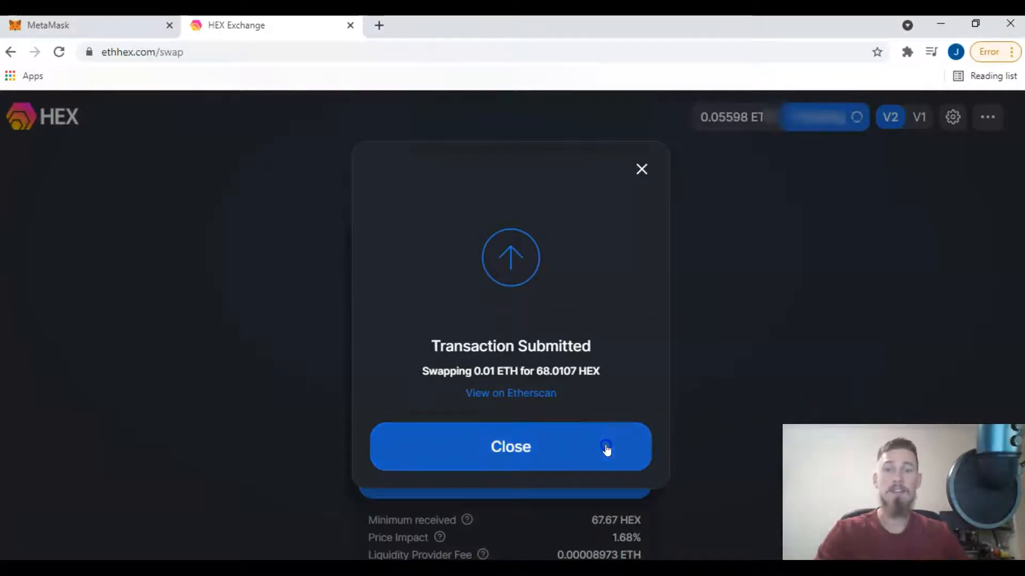
# Close the Transaction Submitted notice so the refreshed ETH and HEX balances show.
pyautogui.click(510, 446)
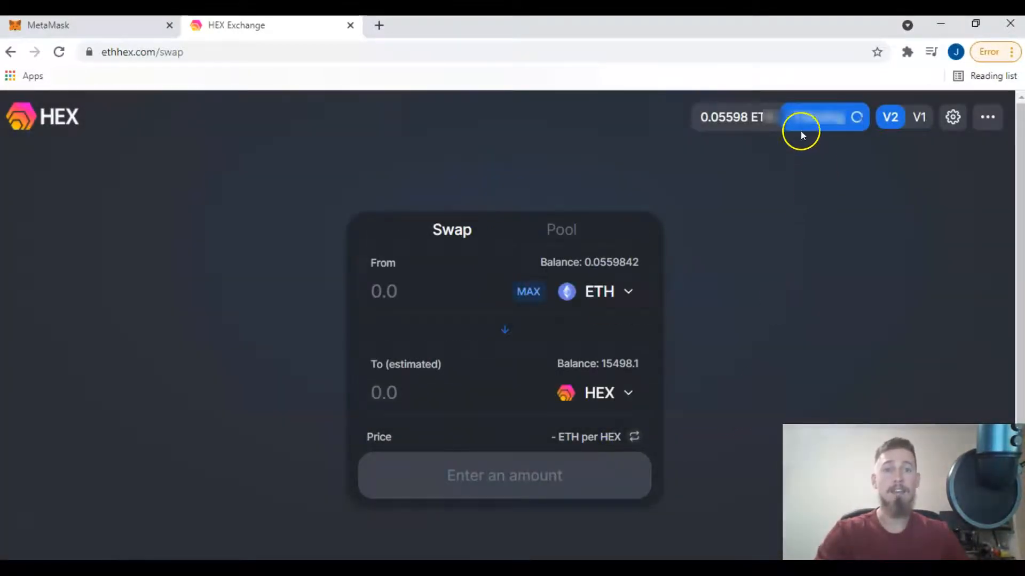
pyautogui.moveTo(788, 177)
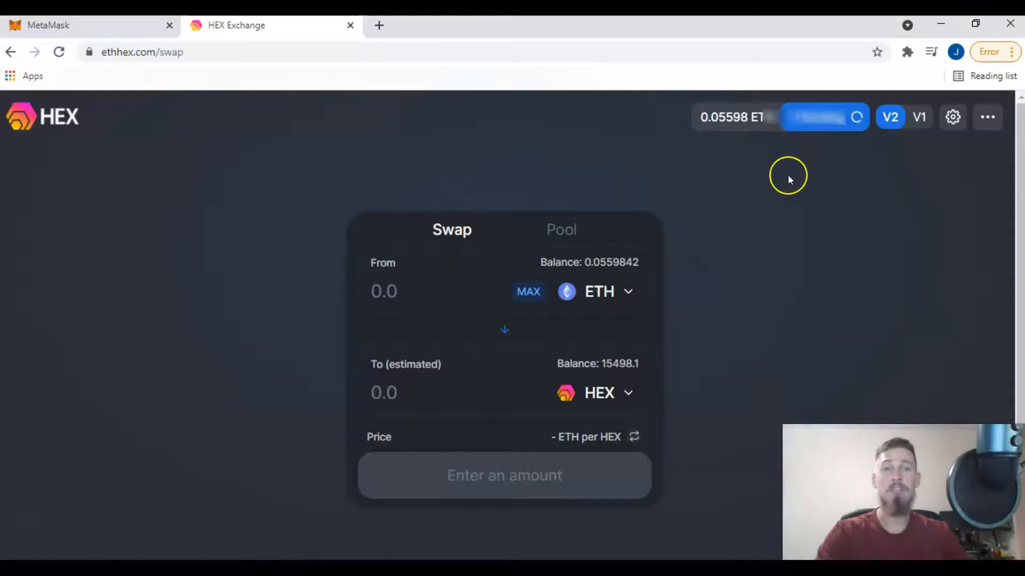
pyautogui.moveTo(789, 189)
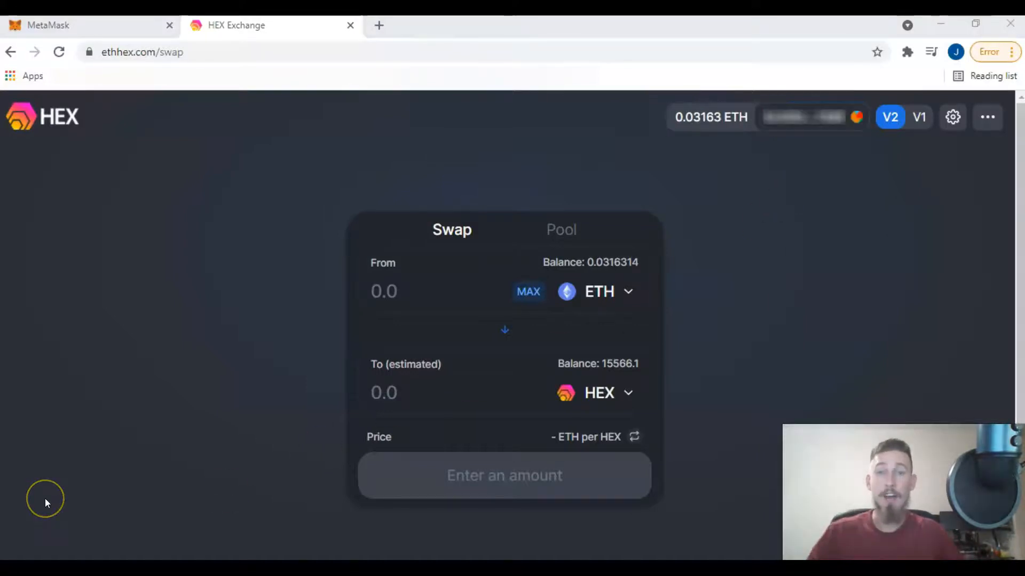
pyautogui.moveTo(47, 503)
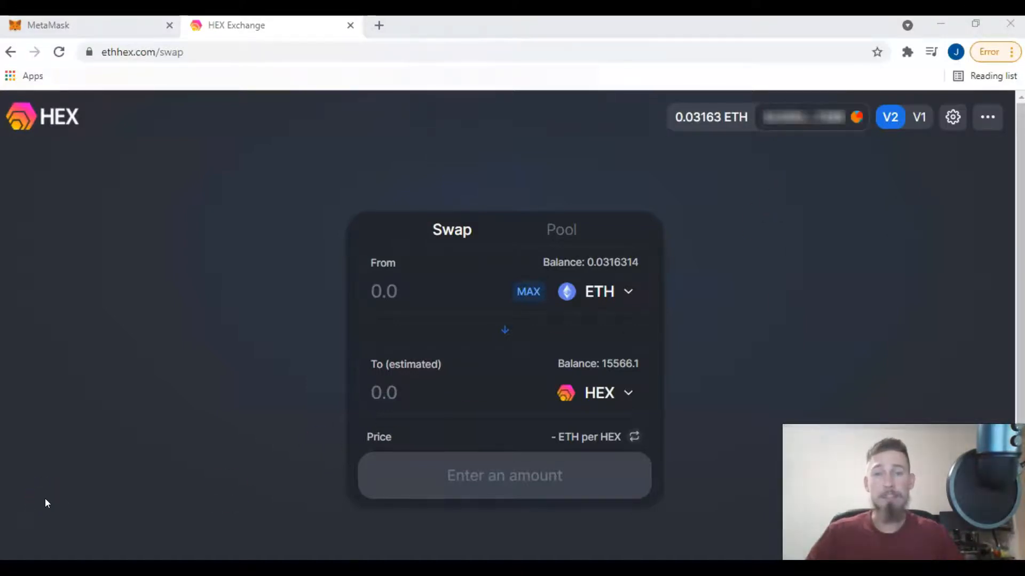
pyautogui.moveTo(91, 34)
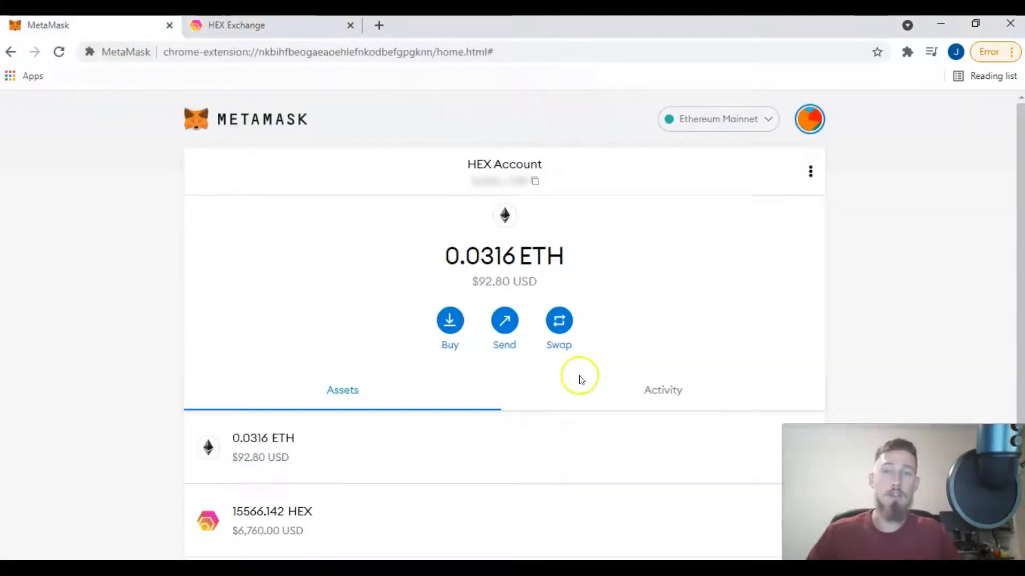
# Review the Swap Exact ETH For Tokens entry in MetaMask Activity, then start a new blank tab.
pyautogui.click(663, 391)
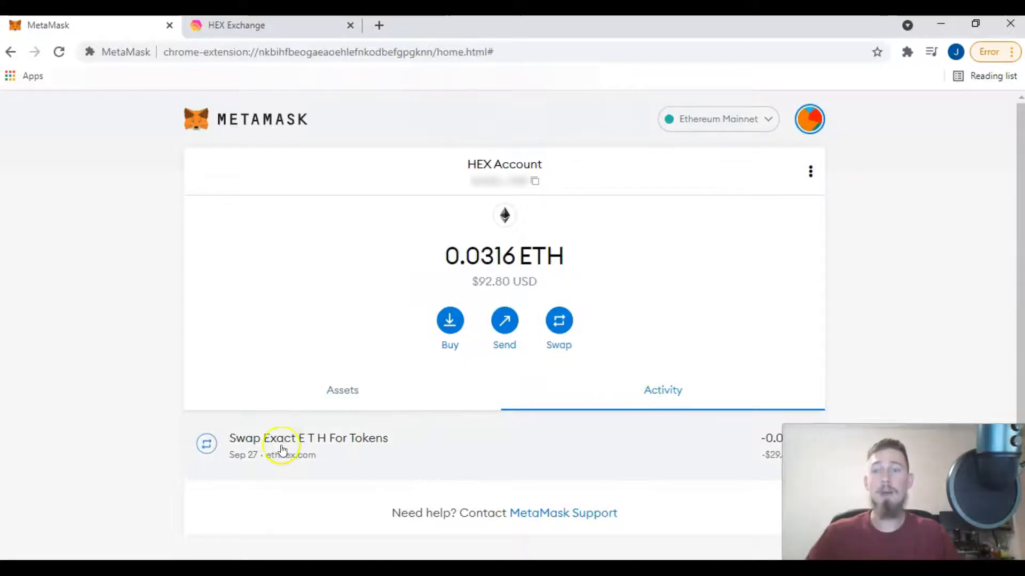
pyautogui.click(307, 438)
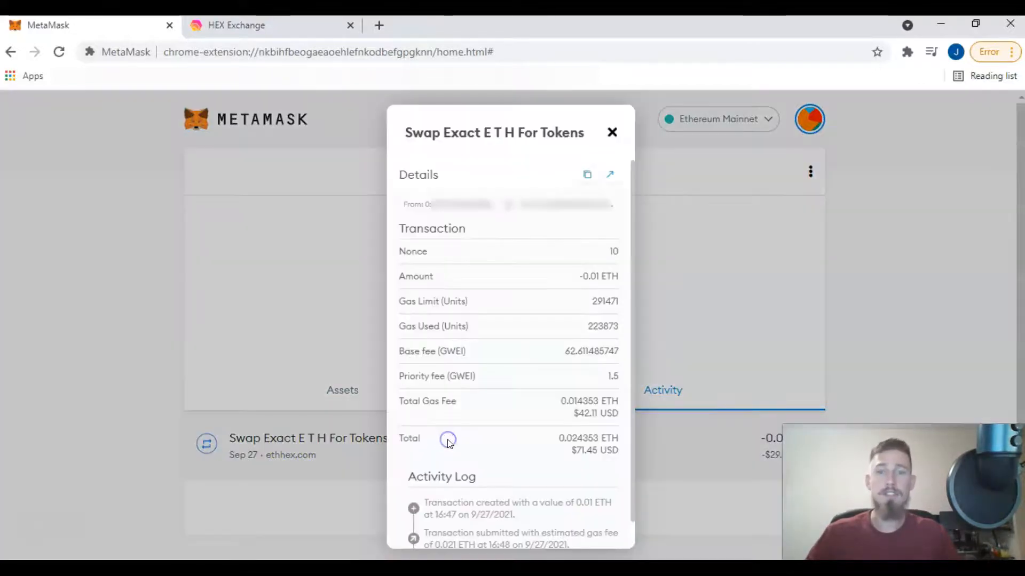
pyautogui.moveTo(609, 177)
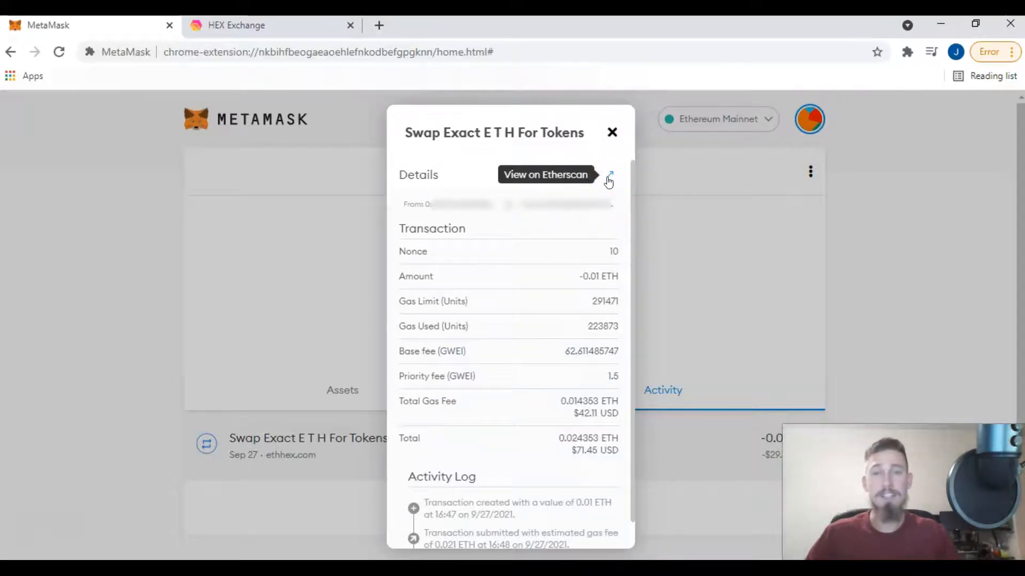
pyautogui.click(613, 132)
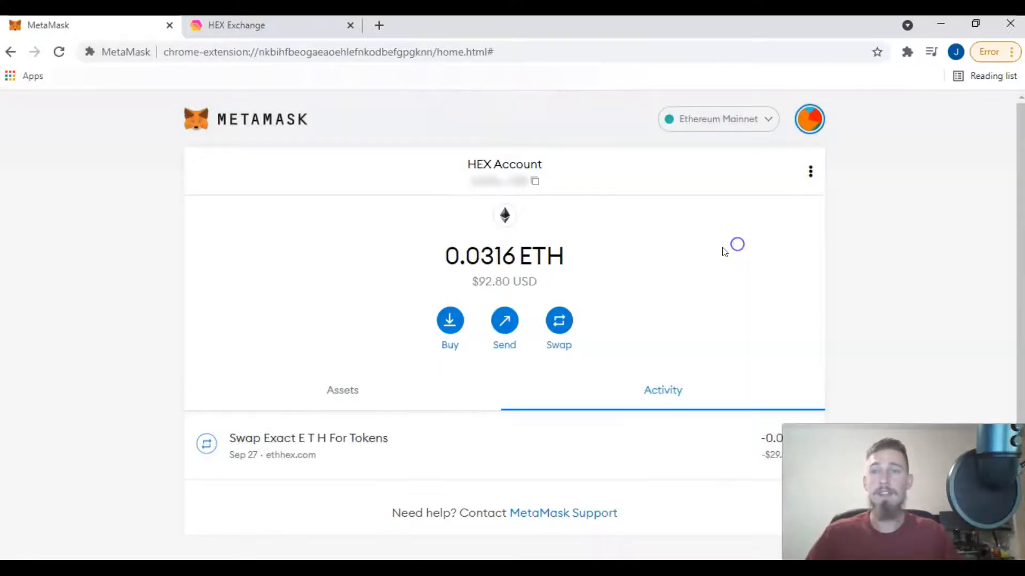
pyautogui.click(378, 25)
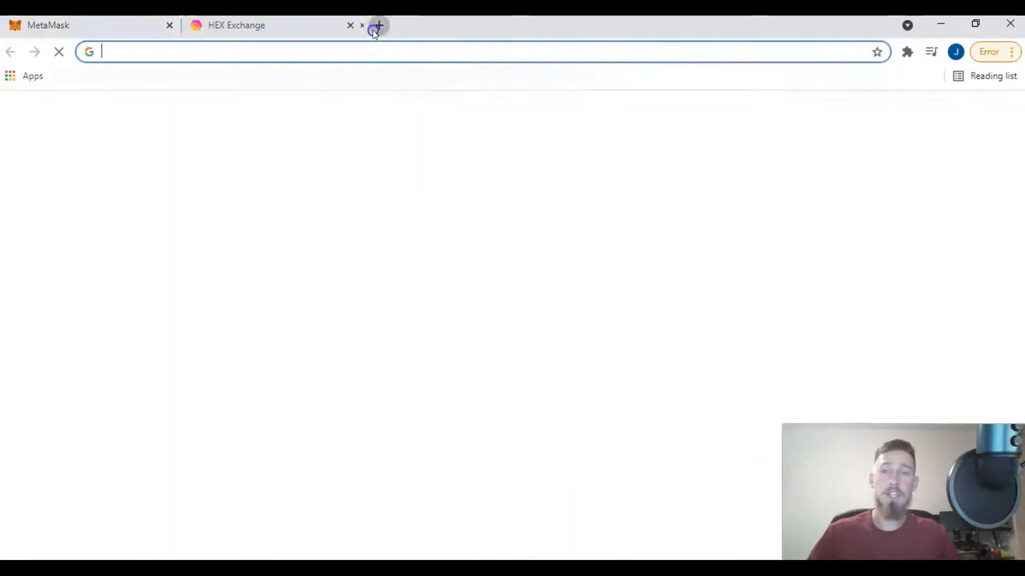
# Load go.hex.com, connect MetaMask to show 15,566 unstaked HEX, and head to Stake.
pyautogui.write('google.com')
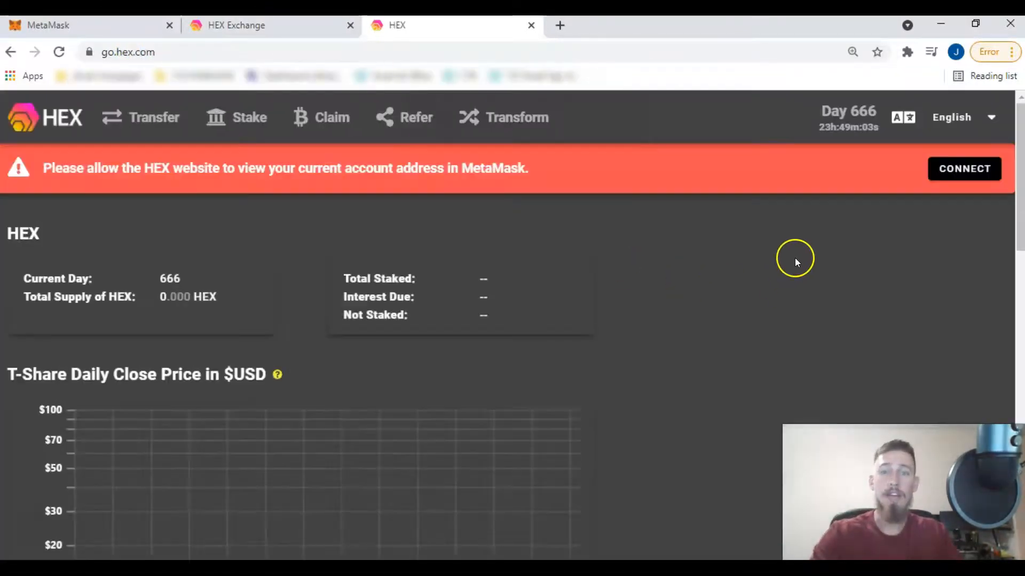
pyautogui.click(964, 168)
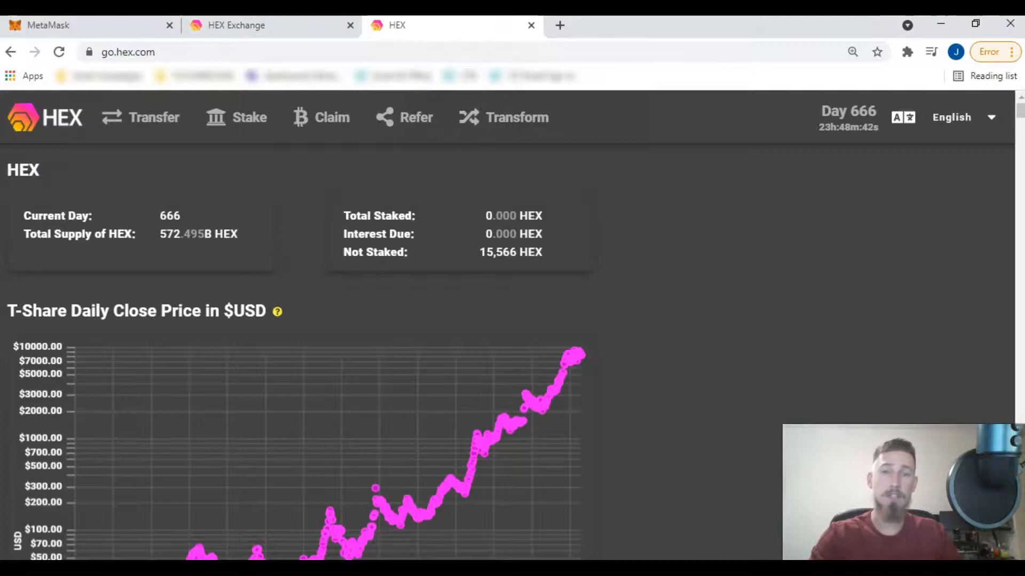
pyautogui.moveTo(743, 417)
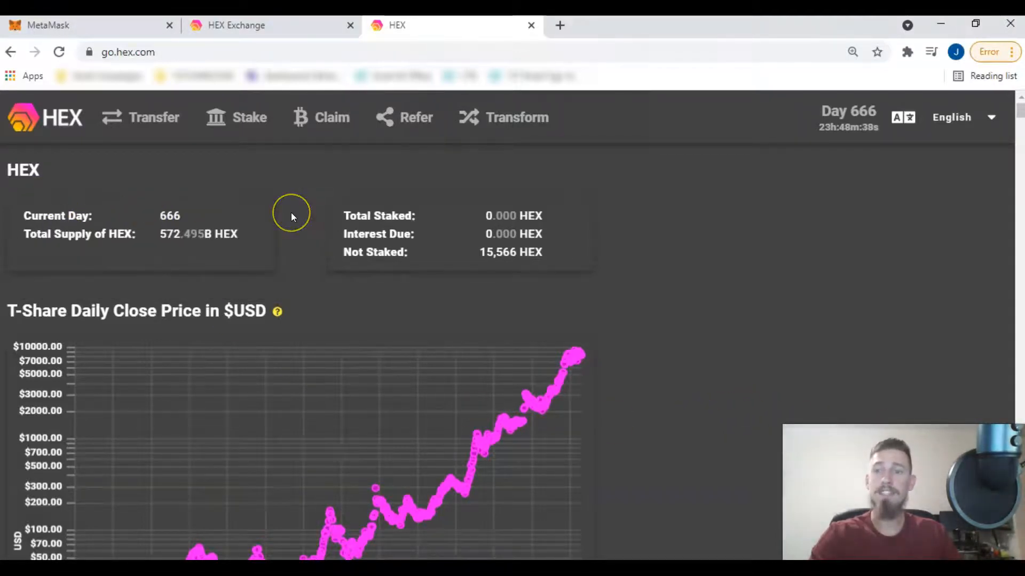
pyautogui.moveTo(284, 242)
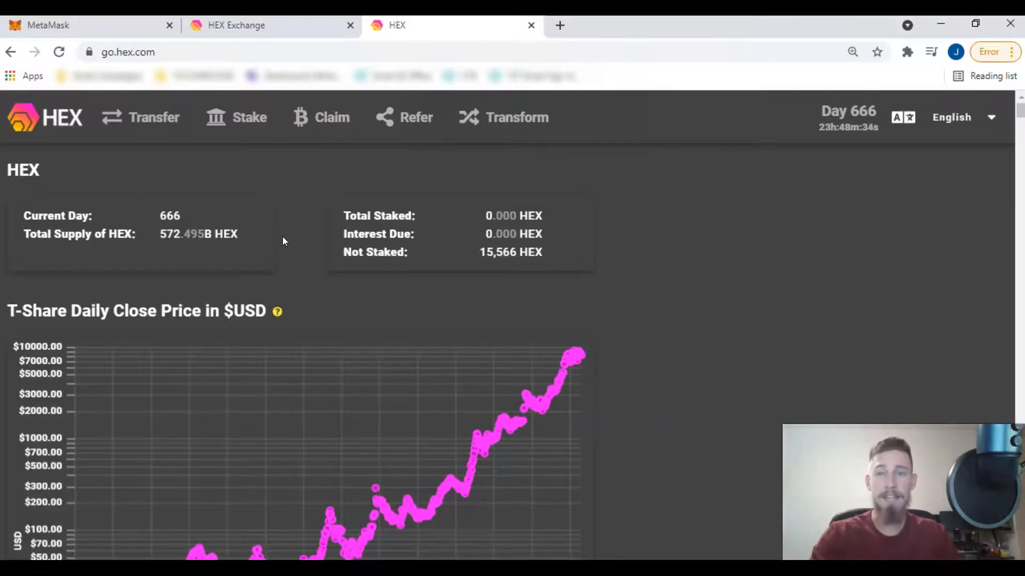
pyautogui.scroll(-3)
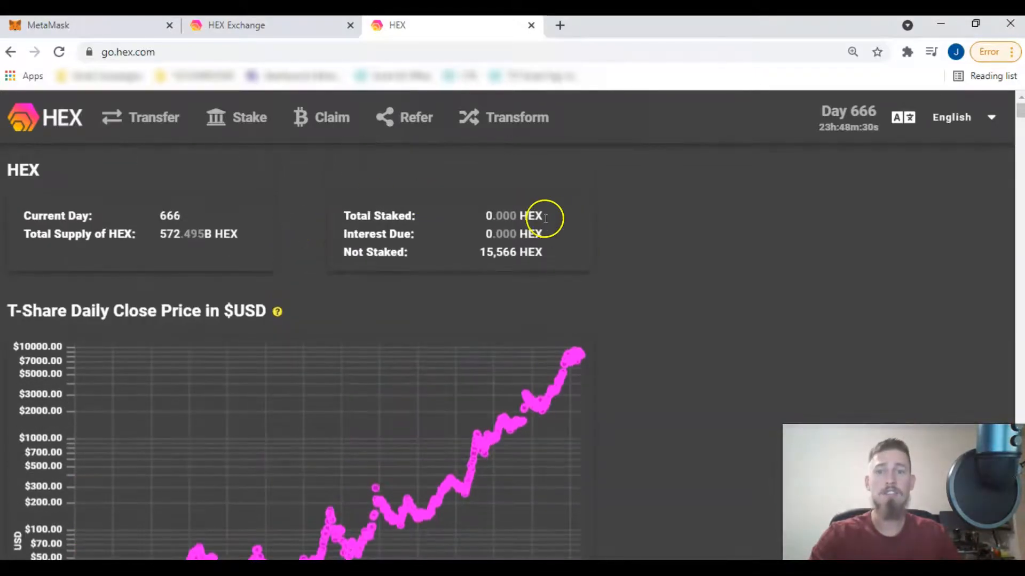
pyautogui.moveTo(567, 235)
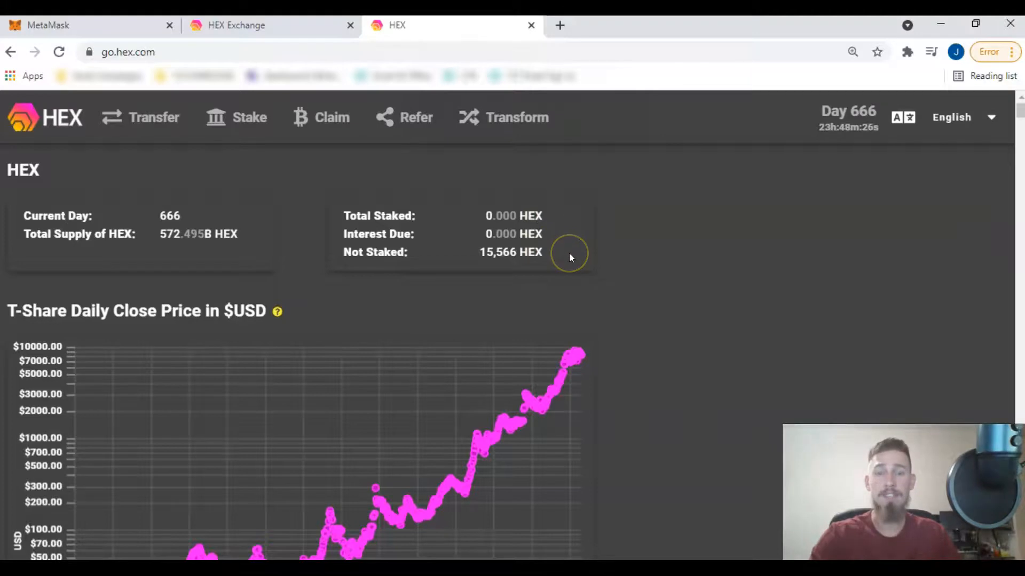
pyautogui.moveTo(576, 263)
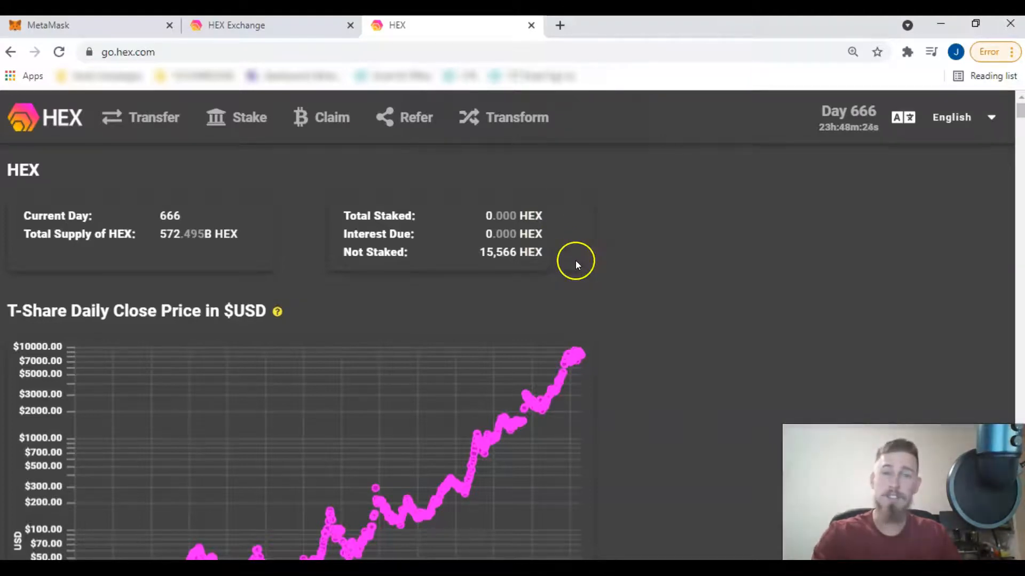
pyautogui.moveTo(636, 277)
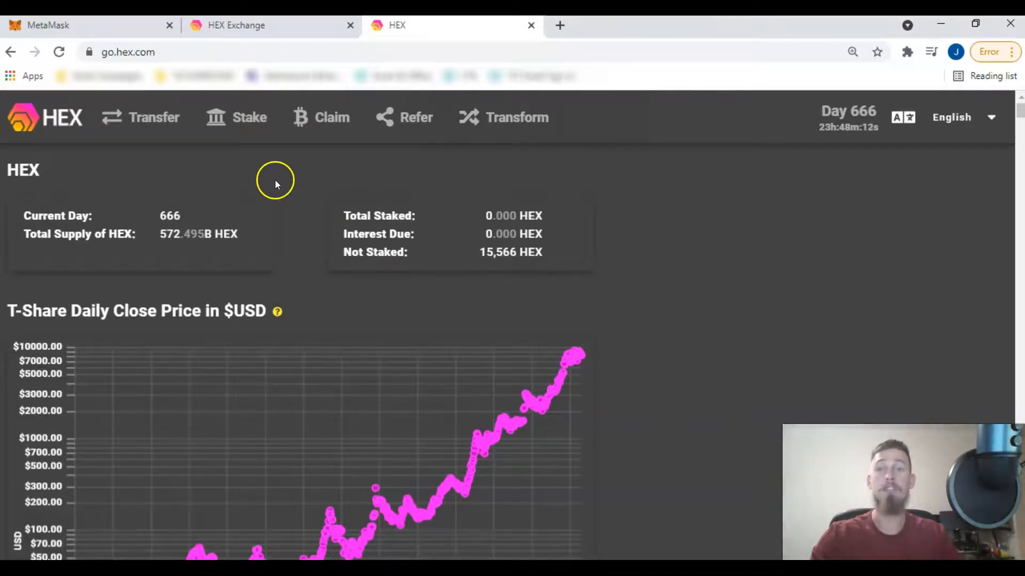
pyautogui.click(244, 118)
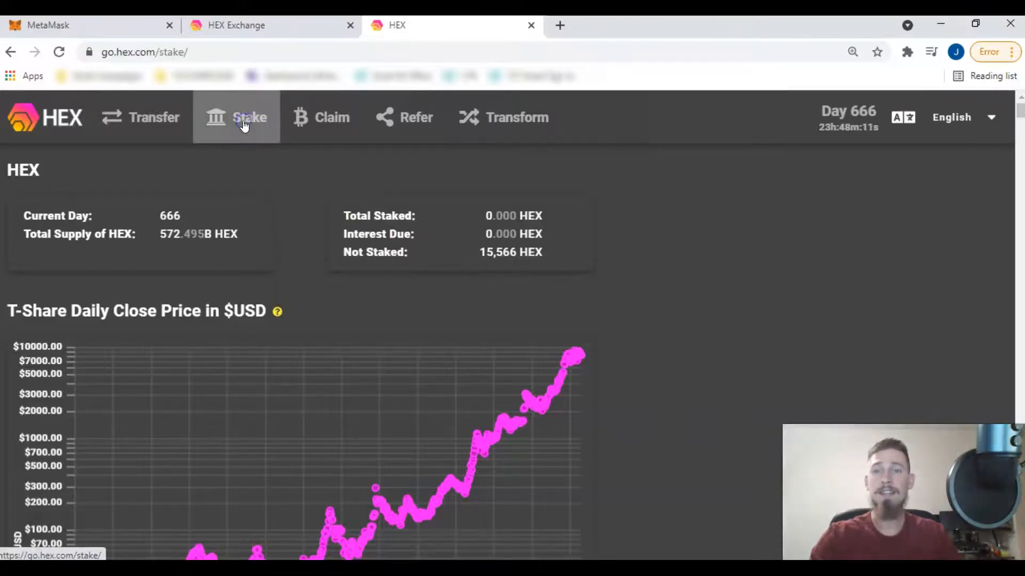
# Enter a stake of 10000 HEX for 365 days, showing 12,000 effective HEX and 0.639 T-Shares.
pyautogui.click(249, 118)
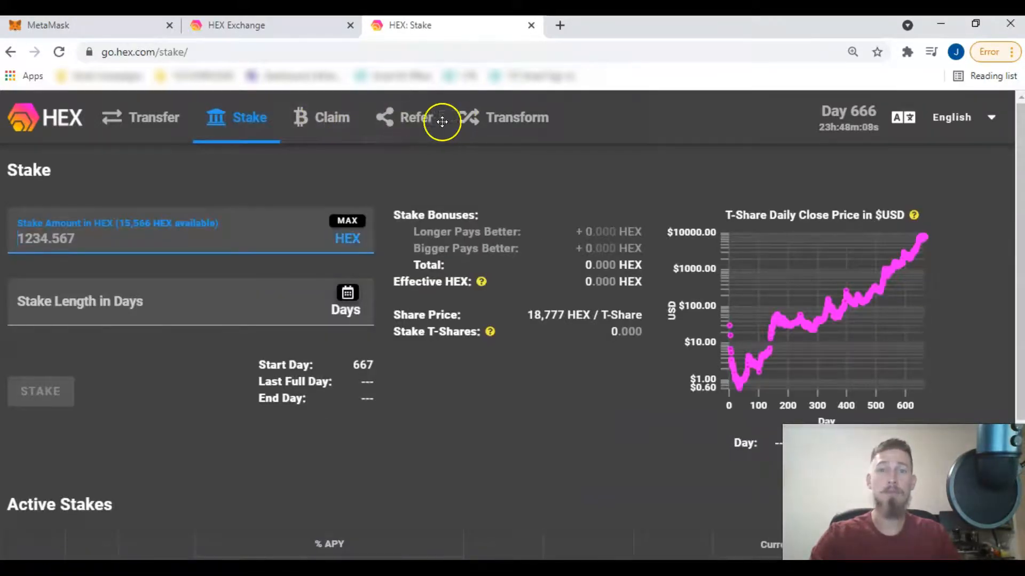
pyautogui.moveTo(344, 180)
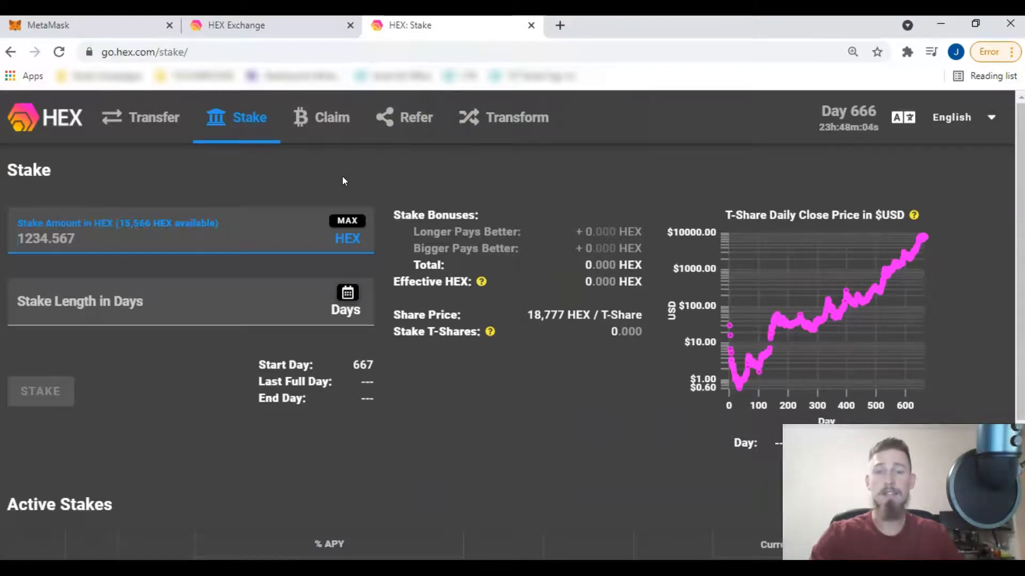
pyautogui.moveTo(226, 191)
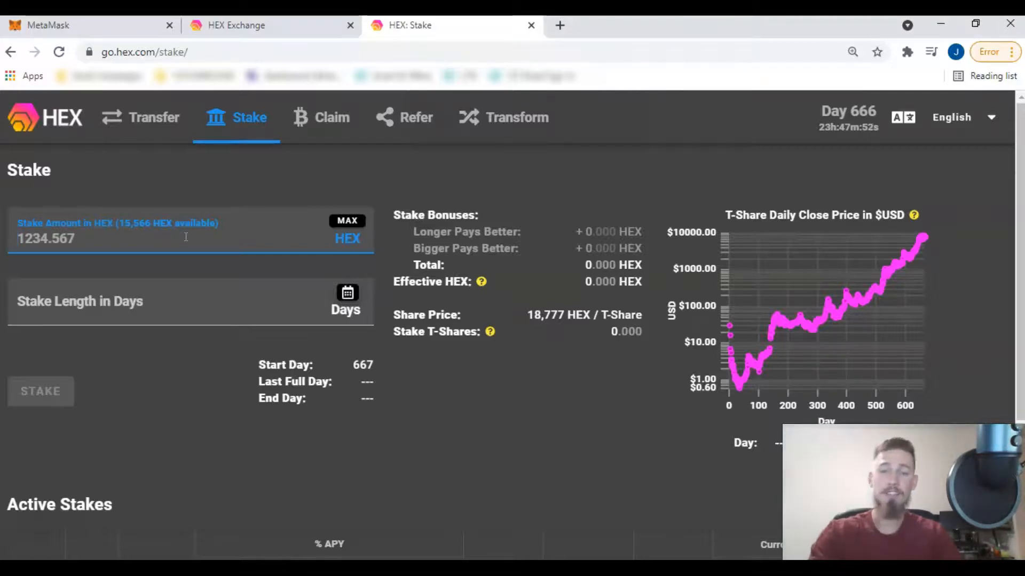
pyautogui.write('10000')
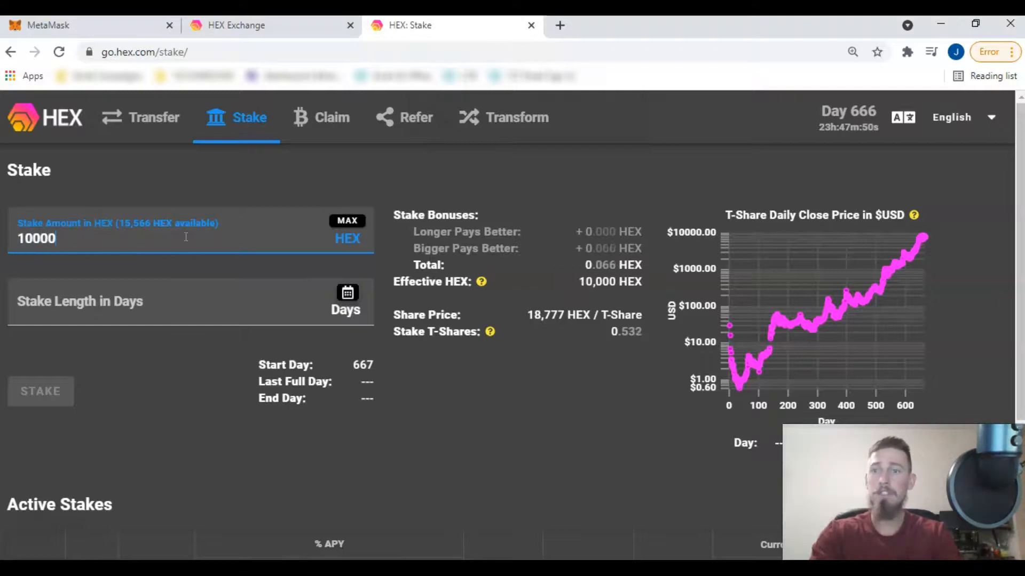
pyautogui.click(195, 299)
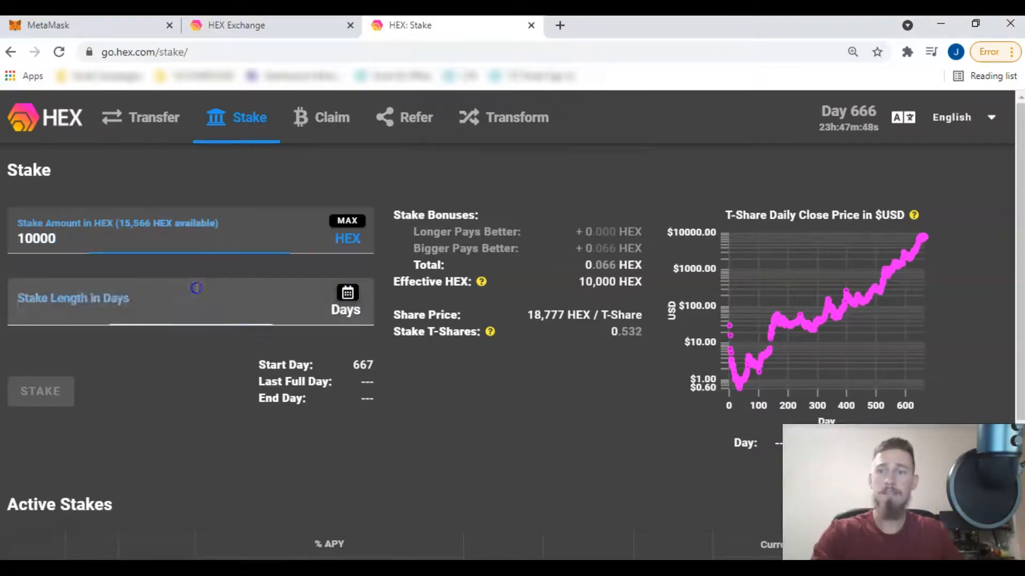
pyautogui.write('365')
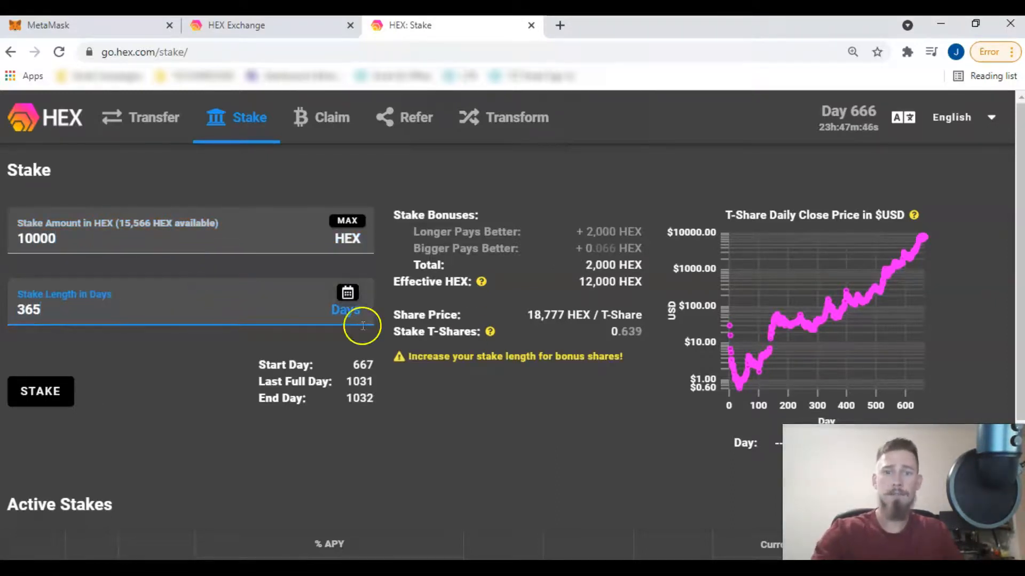
pyautogui.moveTo(598, 298)
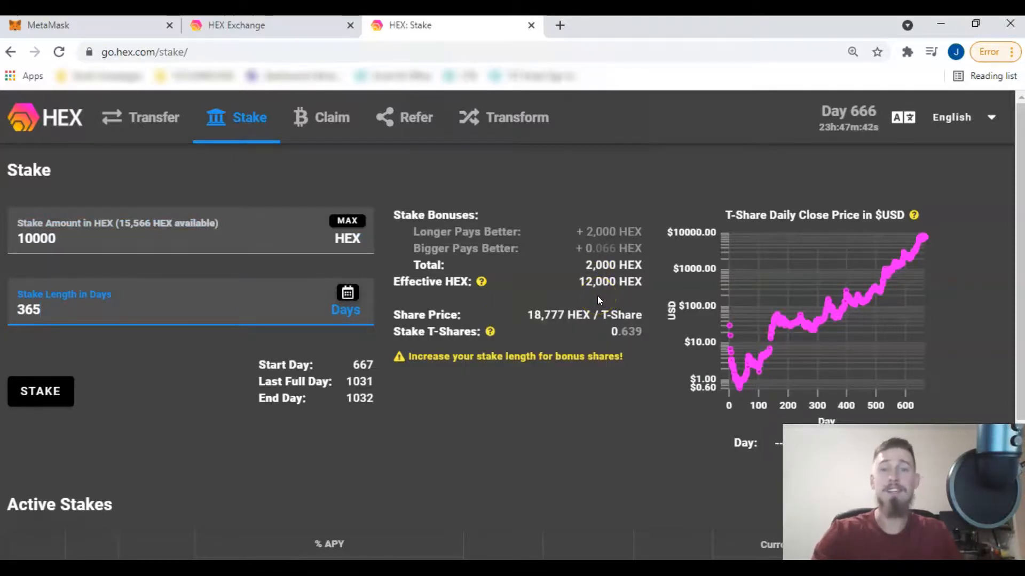
pyautogui.scroll(-3)
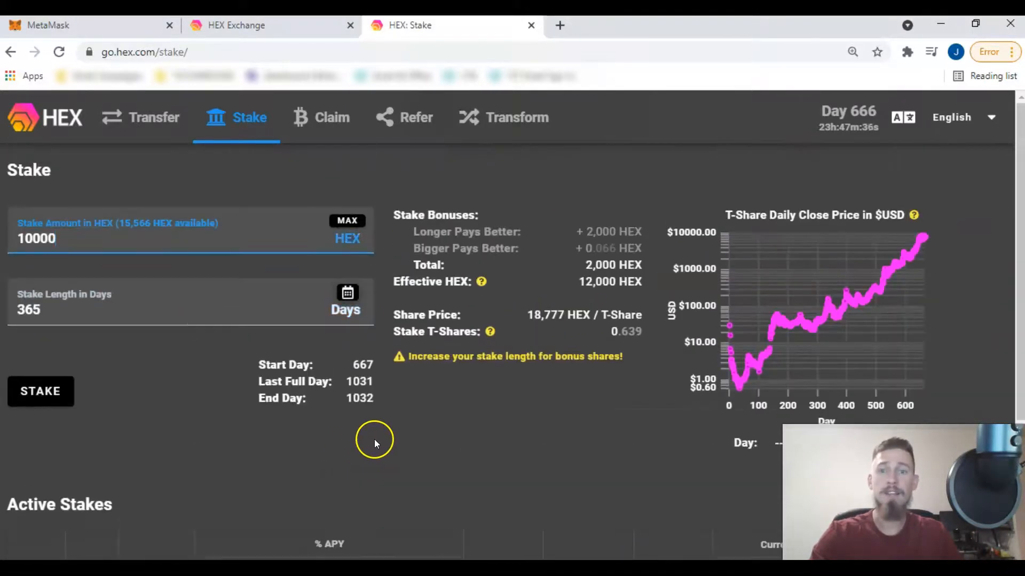
pyautogui.moveTo(397, 435)
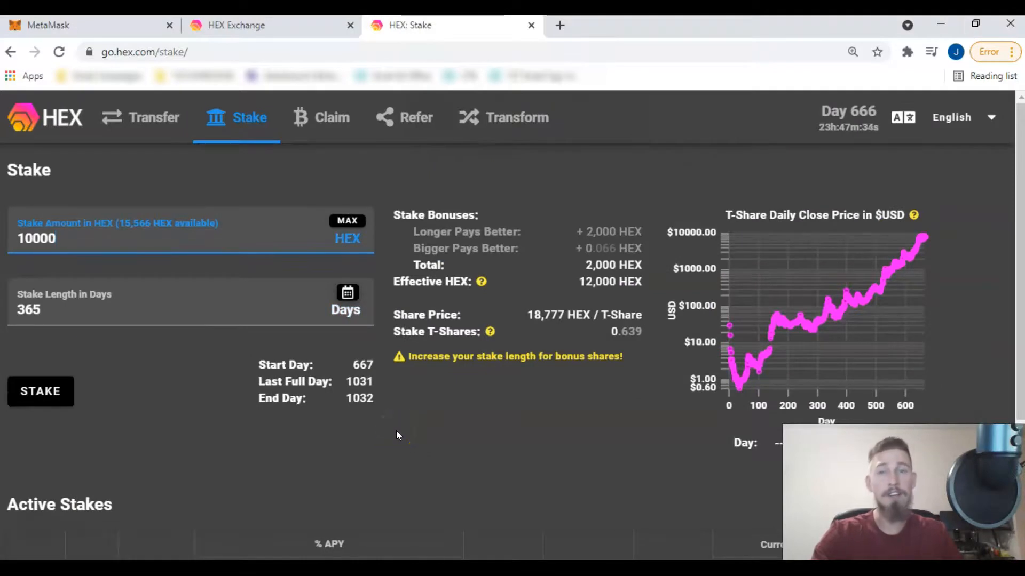